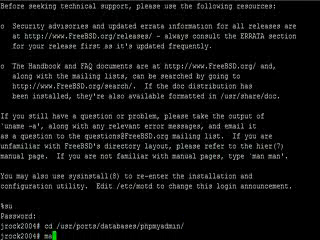
- Build and install the phpMyAdmin port with make install as root
text(make install)
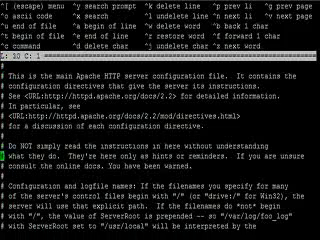
scroll(down, 3)
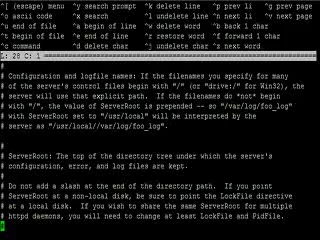
scroll(down, 3)
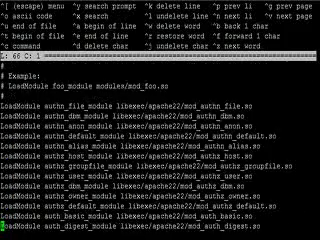
scroll(down, 3)
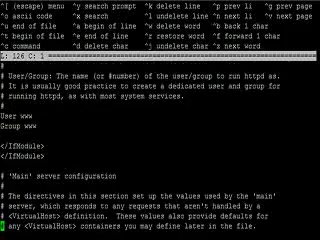
- Review the apache22 data Directory block in httpd.conf, then leave the editor
scroll(down, 3)
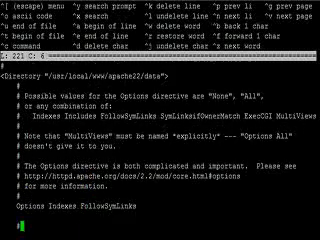
scroll(down, 3)
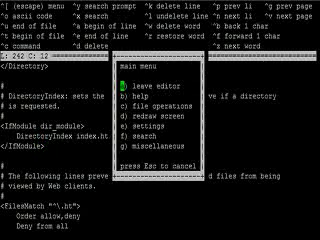
key(Escape)
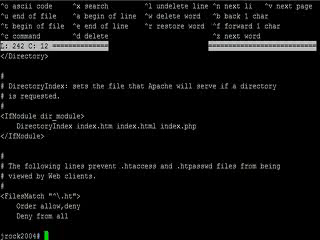
- Change into /usr/local/www/phpMyAdmin at the shell prompt
text(cd /usr/local/www/)
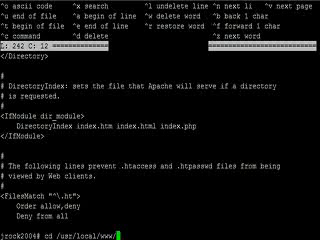
text(php)
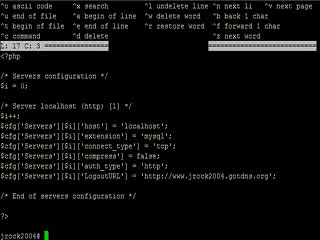
- Run /usr/local/etc/rc.d/mysql-server restart to restart MySQL
text(/usr/local/etc/rc.d/)
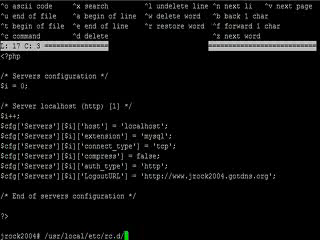
text(mysql-server restar)
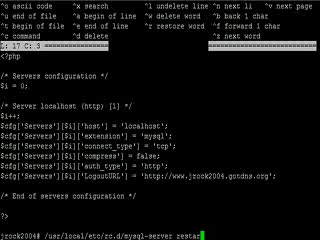
key(Return)
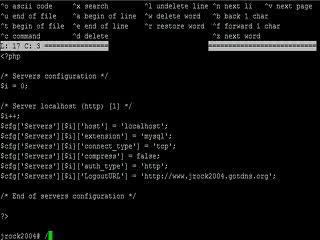